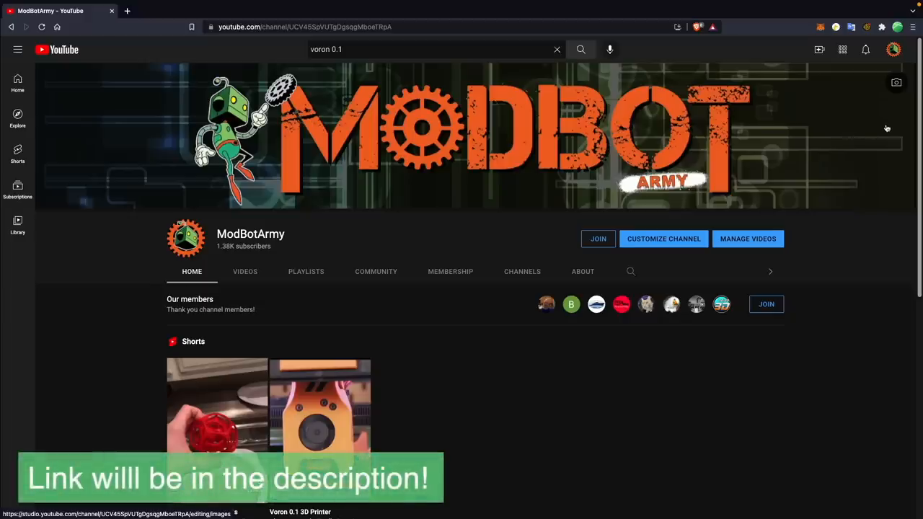
Scroll the X1 Series page down to the Sensors, Electronics and Software specifications
{"action": "scroll", "scroll_direction": "down", "scroll_amount": 3}
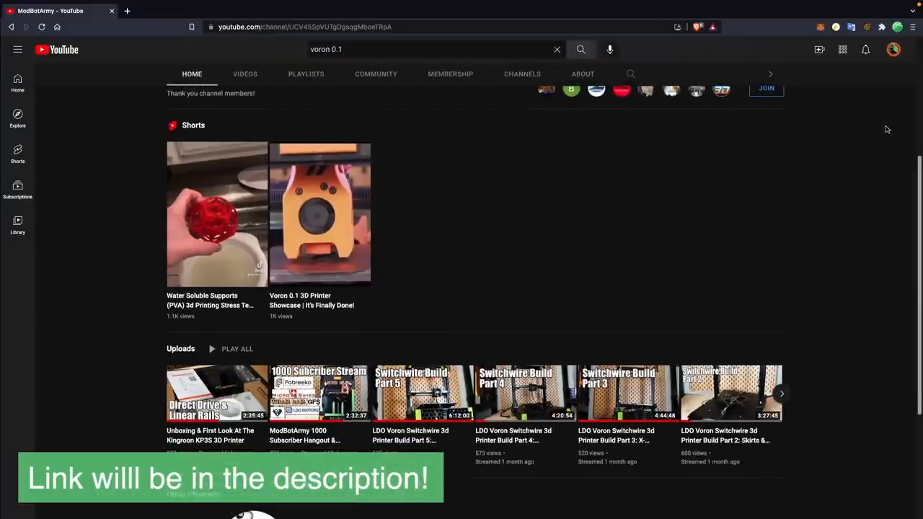
{"action": "scroll", "scroll_direction": "down", "scroll_amount": 3}
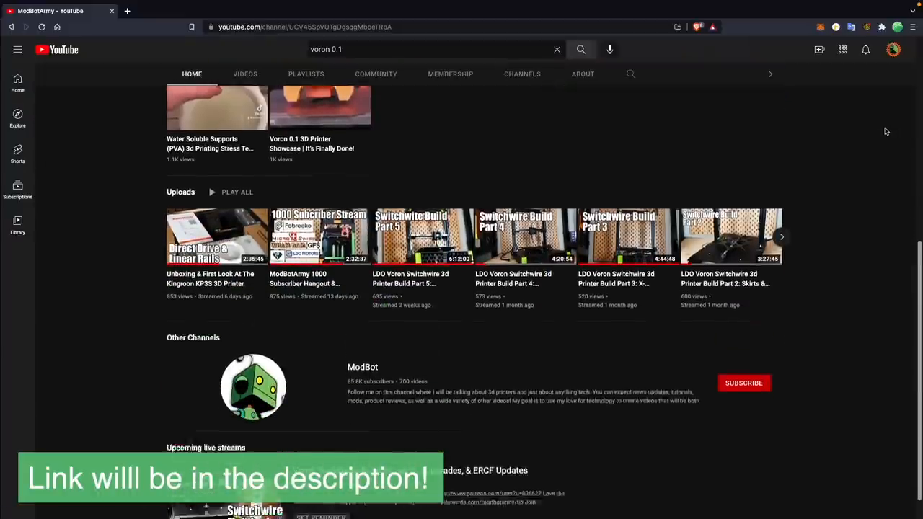
{"action": "scroll", "scroll_direction": "down", "scroll_amount": 3}
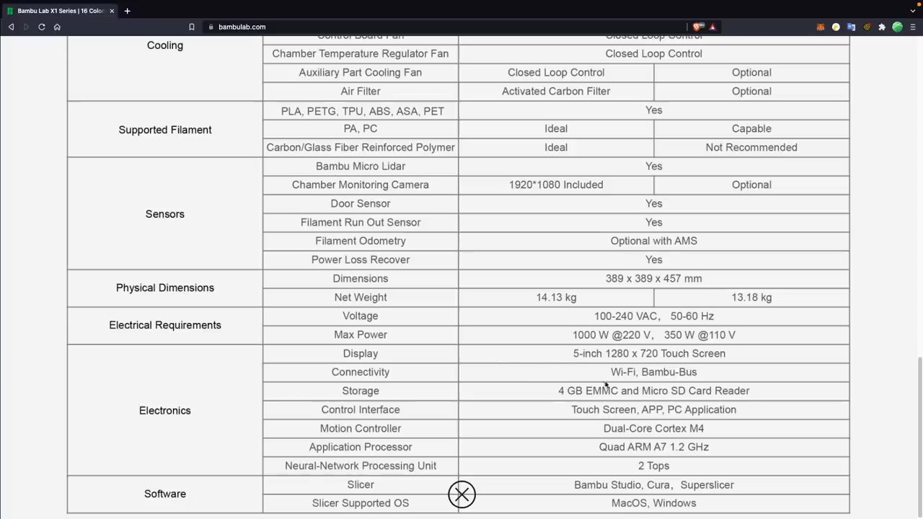
{"action": "mouse_move", "coordinate": [705, 431]}
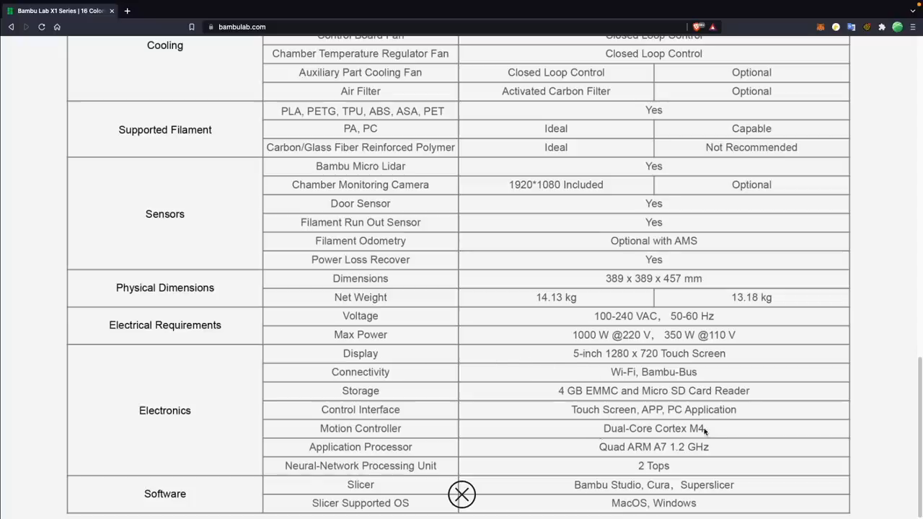
{"action": "mouse_move", "coordinate": [575, 440]}
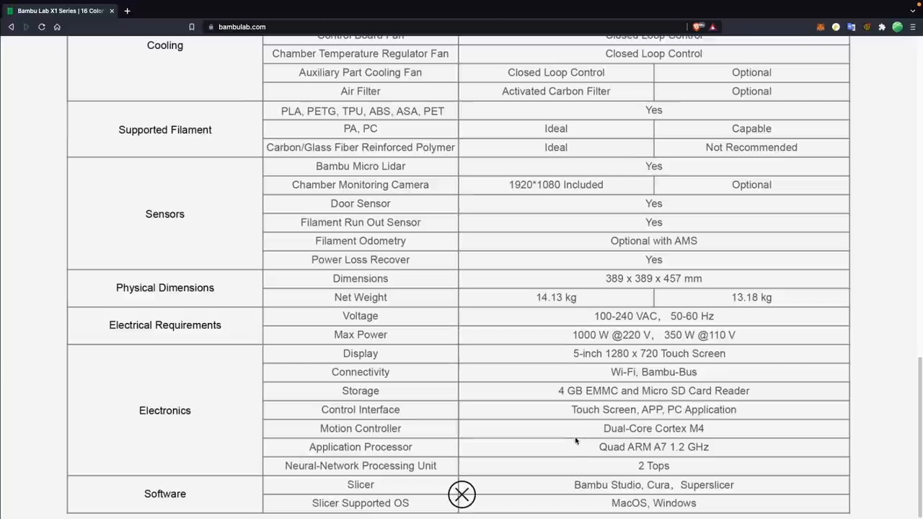
{"action": "mouse_move", "coordinate": [705, 447]}
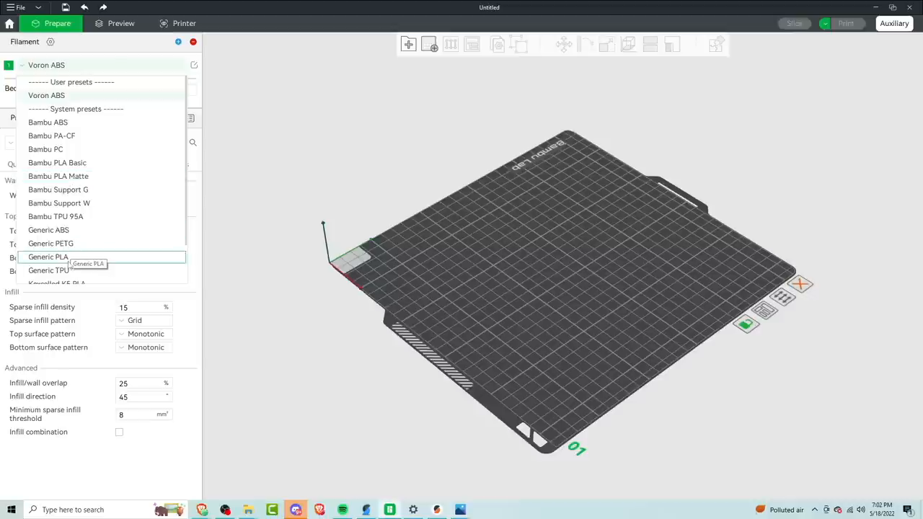
Switch the filament to Generic PLA and review the Strength and Speed process settings
{"action": "left_click", "coordinate": [48, 257]}
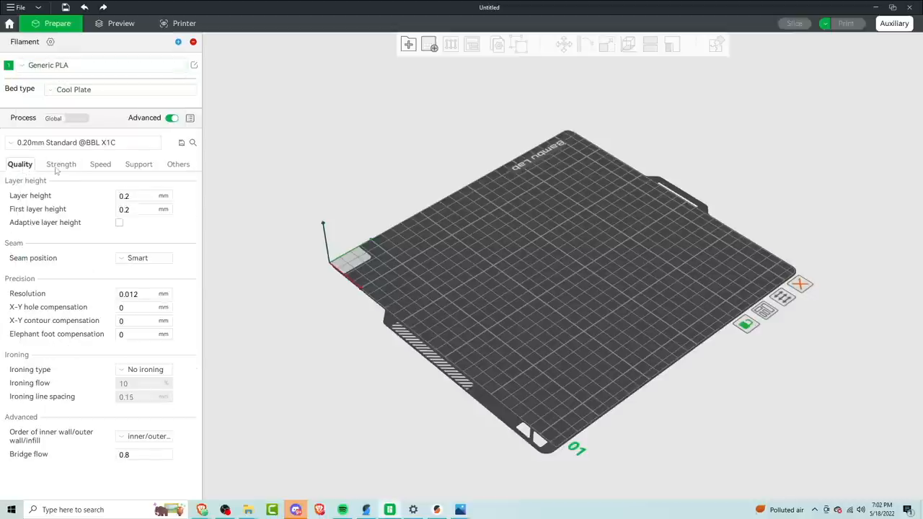
{"action": "mouse_move", "coordinate": [76, 168]}
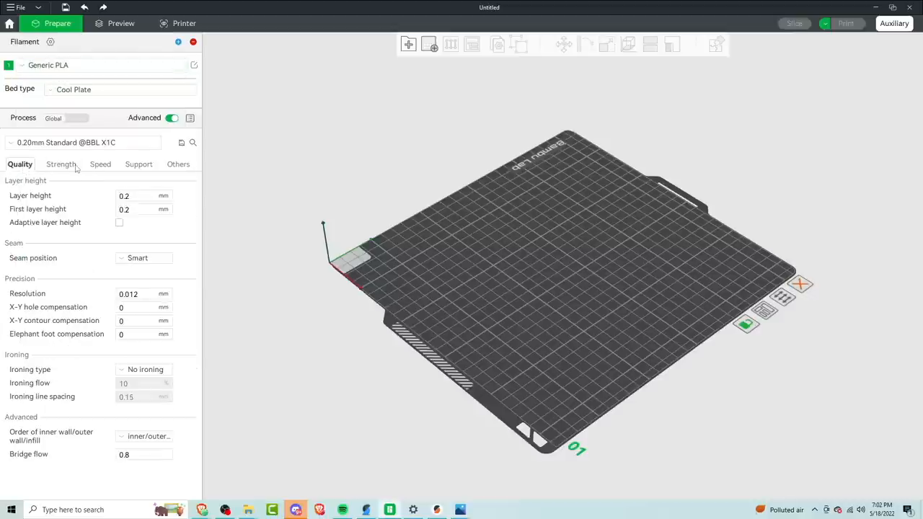
{"action": "left_click", "coordinate": [60, 164]}
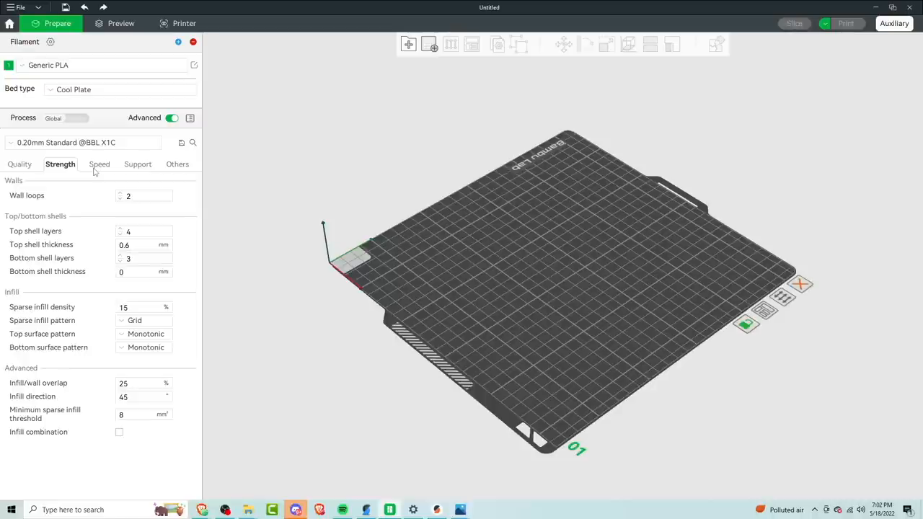
{"action": "left_click", "coordinate": [100, 164]}
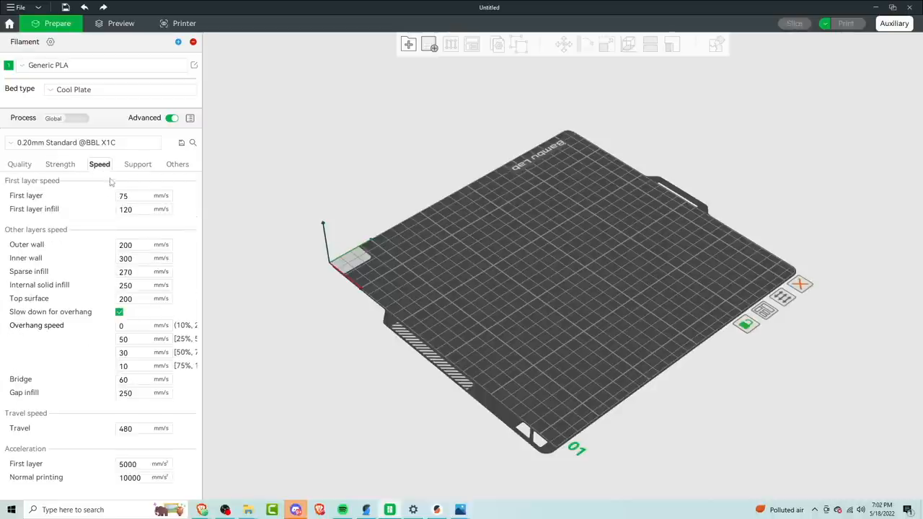
{"action": "mouse_move", "coordinate": [96, 496]}
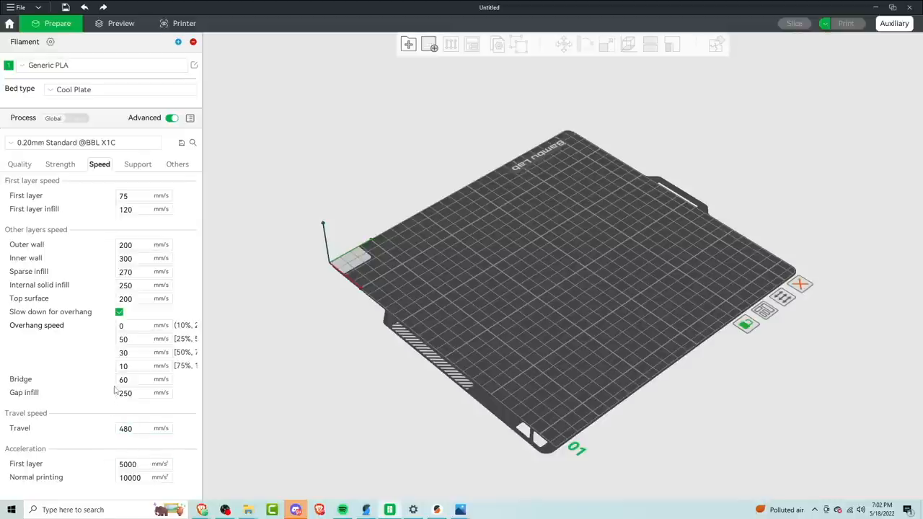
{"action": "left_click", "coordinate": [143, 299]}
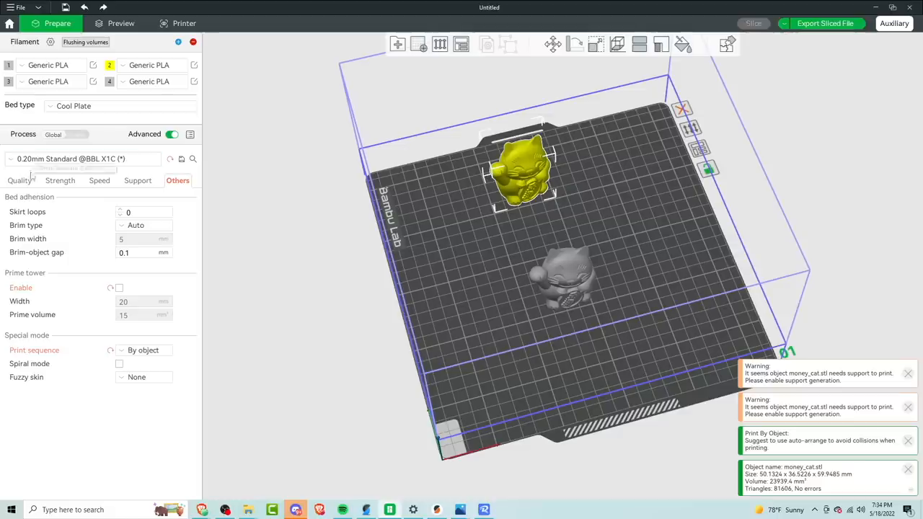
Review the 0.20mm Standard profile's Quality, Strength and Speed settings in turn
{"action": "left_click", "coordinate": [20, 180]}
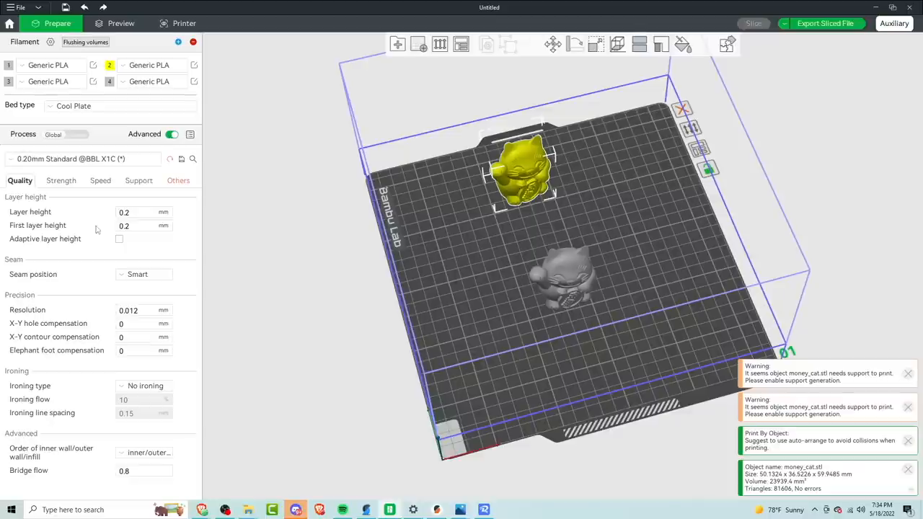
{"action": "mouse_move", "coordinate": [57, 395]}
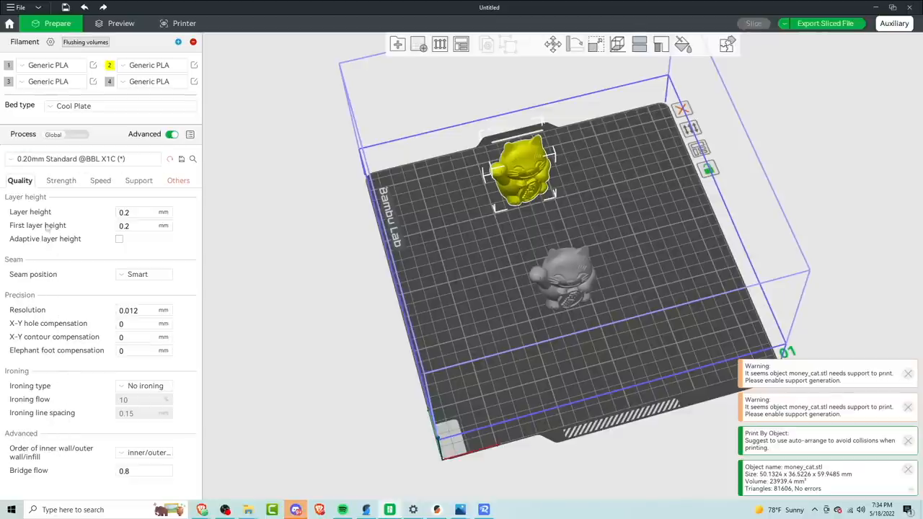
{"action": "left_click", "coordinate": [61, 180]}
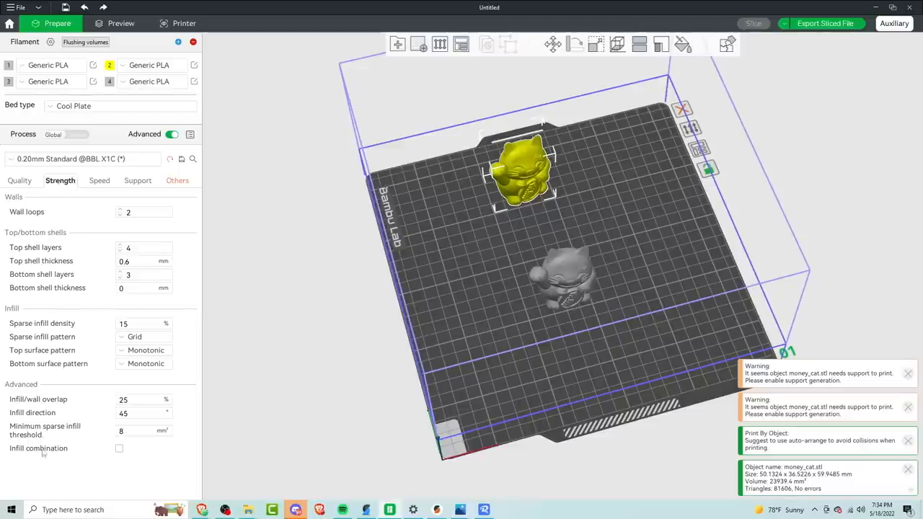
{"action": "left_click", "coordinate": [99, 180]}
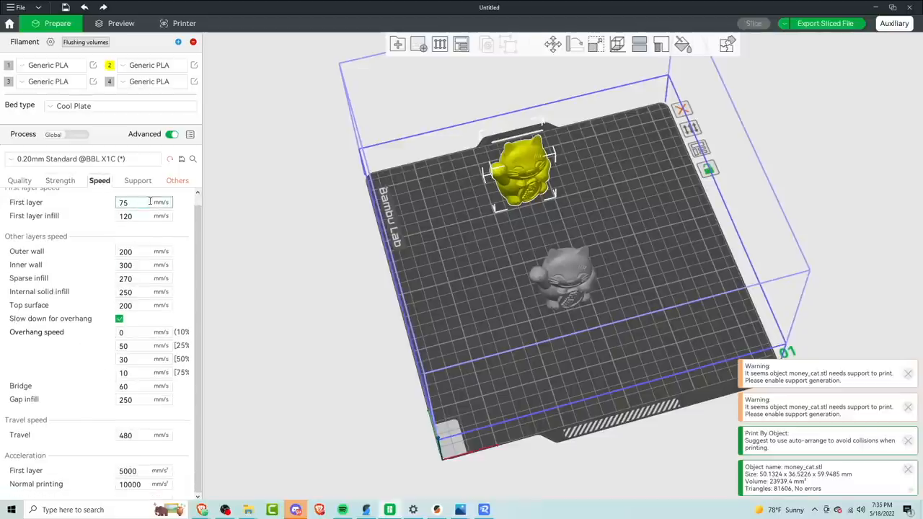
{"action": "left_click", "coordinate": [9, 23]}
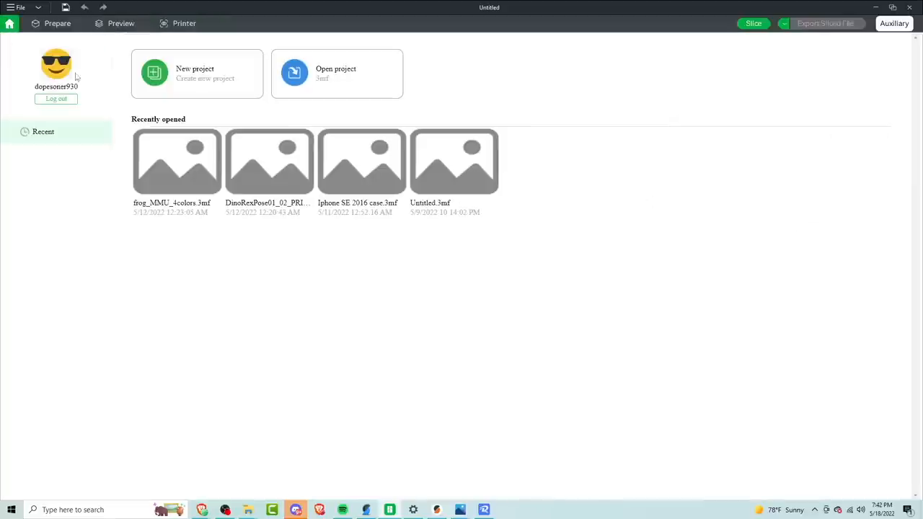
{"action": "mouse_move", "coordinate": [214, 251]}
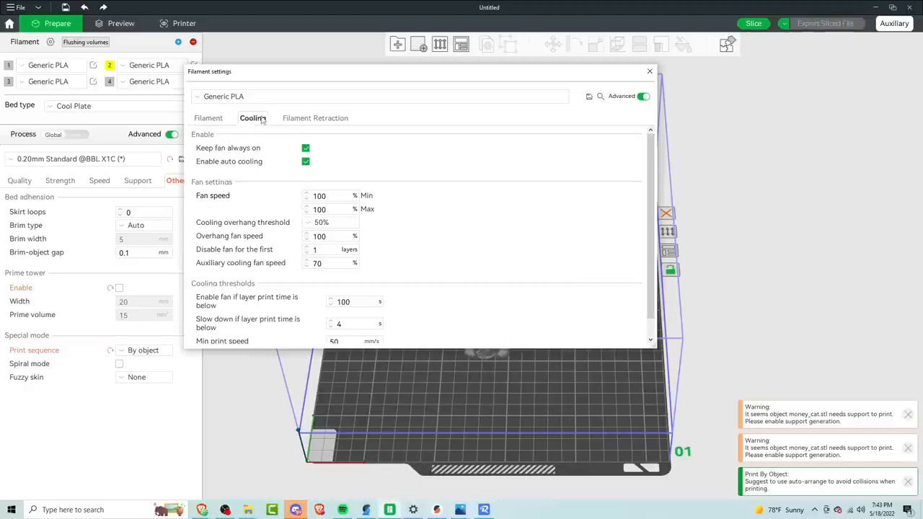
Check Generic PLA's filament retraction settings, then close the filament settings
{"action": "scroll", "scroll_direction": "down", "scroll_amount": 3}
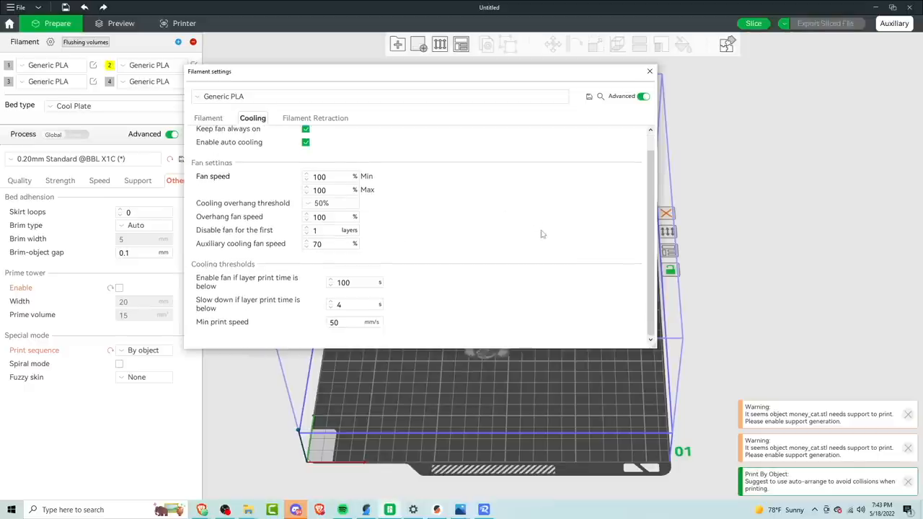
{"action": "left_click", "coordinate": [315, 118]}
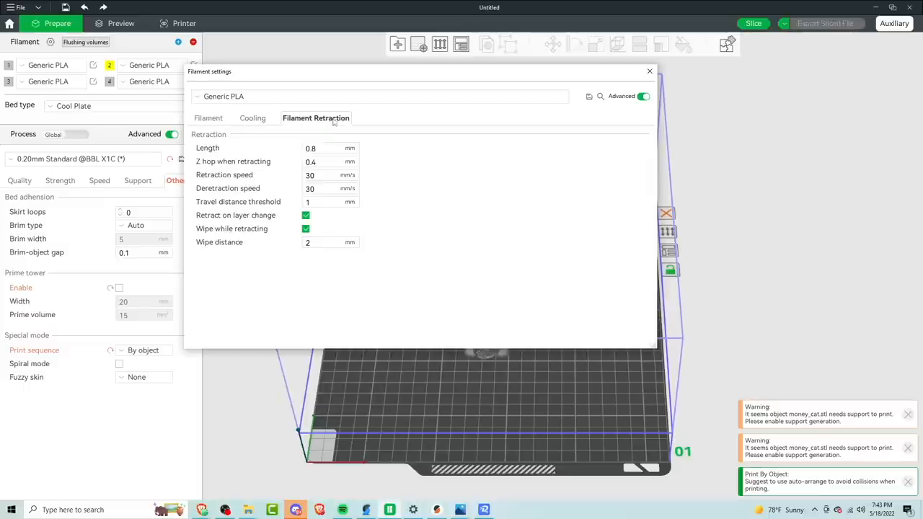
{"action": "left_click", "coordinate": [648, 71]}
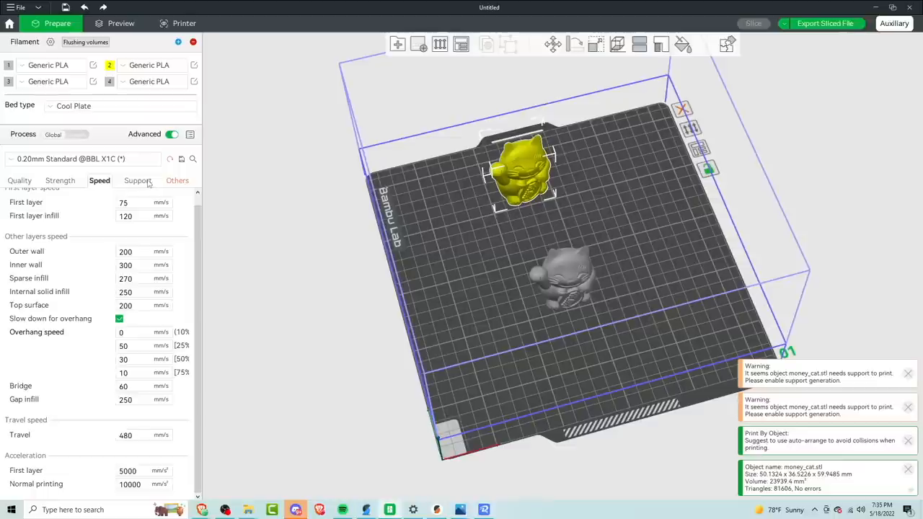
Review the Support settings, leaving support generation disabled
{"action": "left_click", "coordinate": [138, 180]}
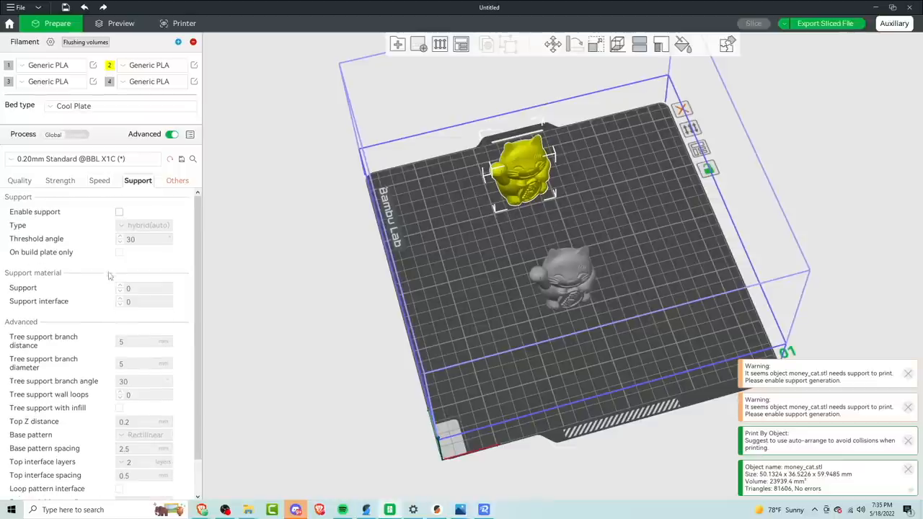
{"action": "scroll", "scroll_direction": "down", "scroll_amount": 3}
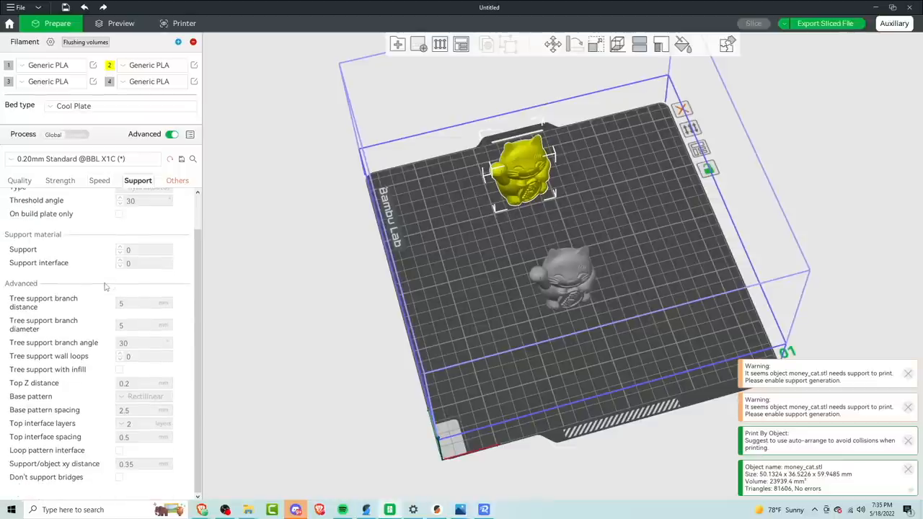
{"action": "left_click", "coordinate": [177, 181]}
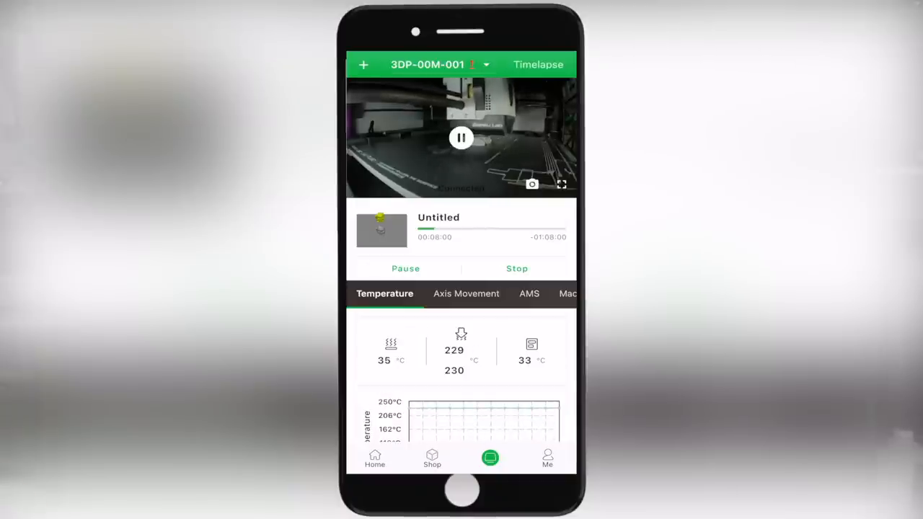
Scroll past the temperature chart to the four PLA spools and firmware version
{"action": "scroll", "scroll_direction": "down", "scroll_amount": 3}
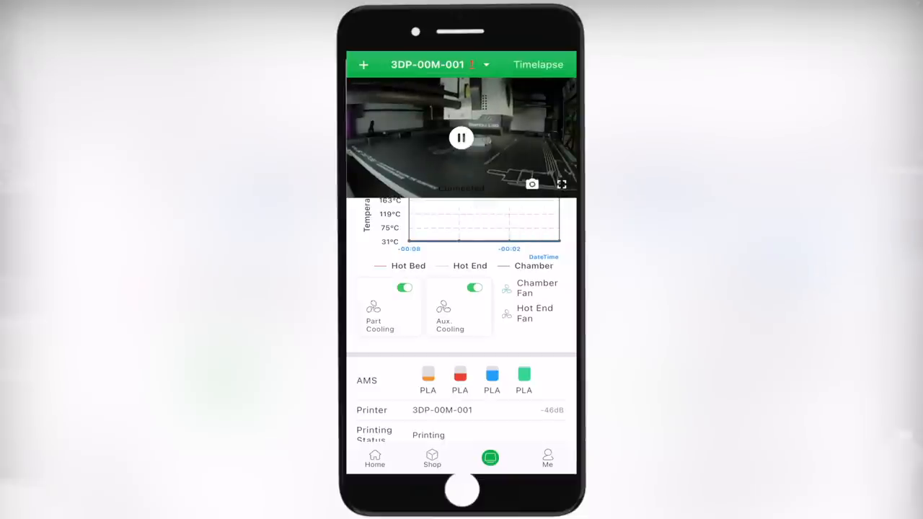
{"action": "scroll", "scroll_direction": "down", "scroll_amount": 3}
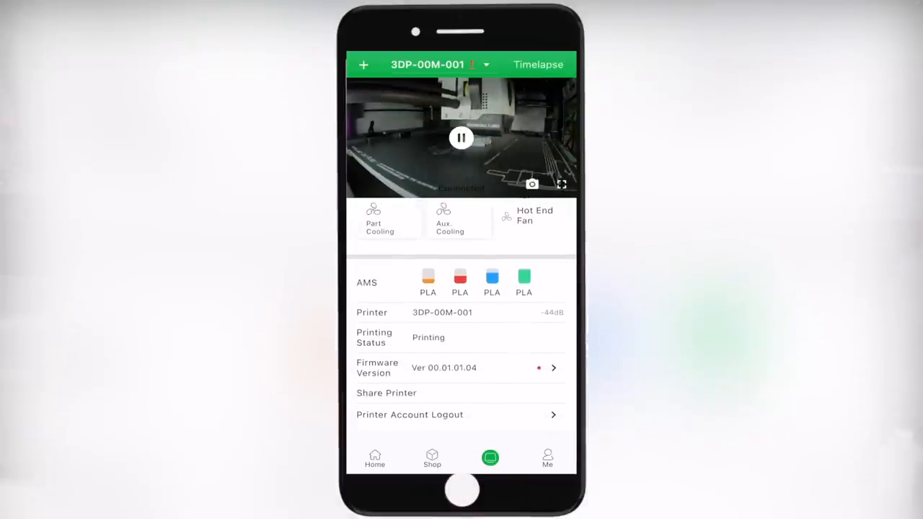
{"action": "left_click", "coordinate": [375, 458]}
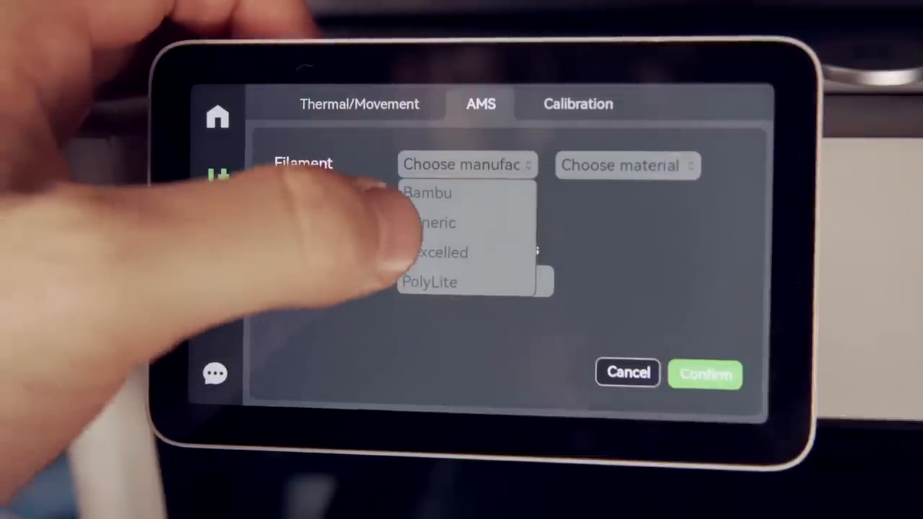
Set AMS slot 4 to white PLA and bring up the Thermal/Movement controls
{"action": "left_click", "coordinate": [434, 222]}
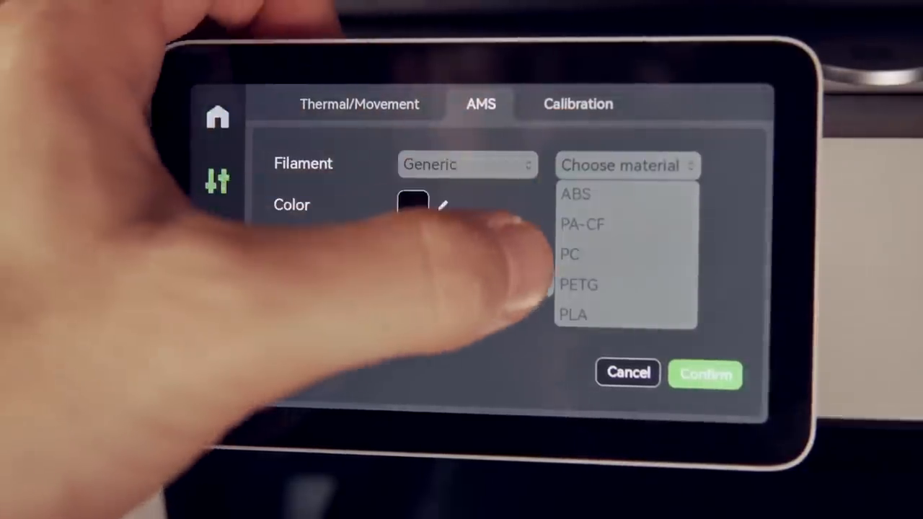
{"action": "left_click", "coordinate": [573, 316]}
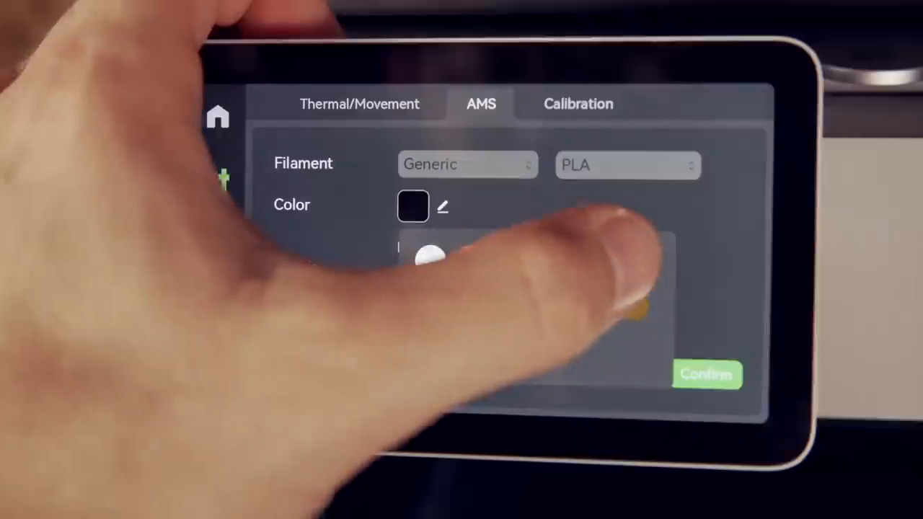
{"action": "left_click", "coordinate": [707, 374]}
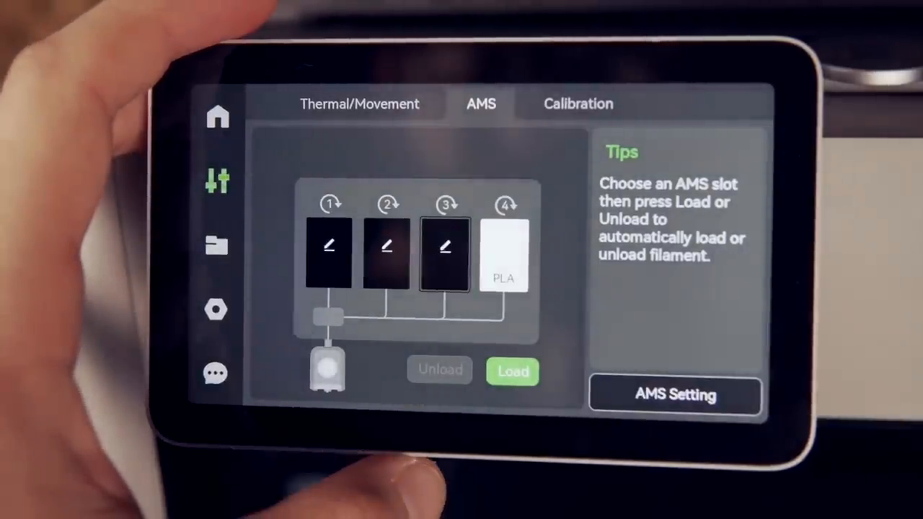
{"action": "left_click", "coordinate": [358, 103]}
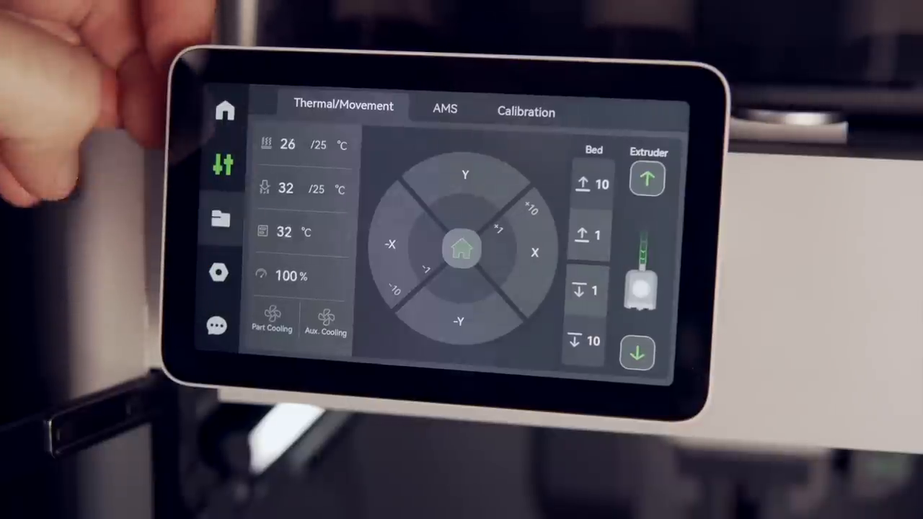
Browse the printer's internal storage and open the 3DBenchy file's print details
{"action": "left_click", "coordinate": [220, 218]}
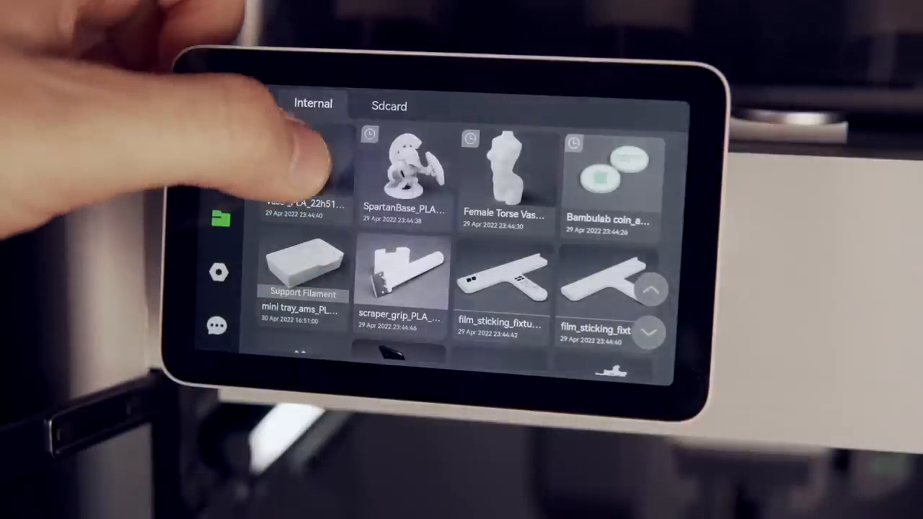
{"action": "scroll", "scroll_direction": "down", "scroll_amount": 3}
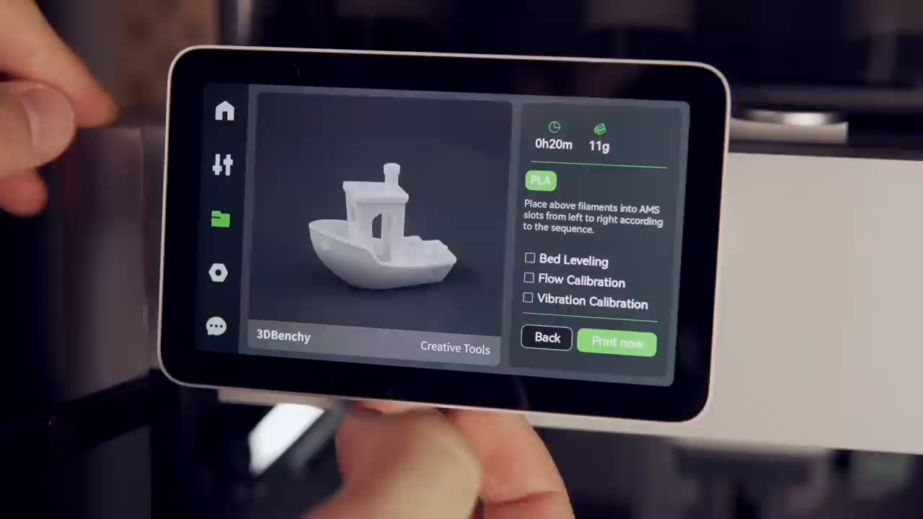
{"action": "left_click", "coordinate": [529, 259]}
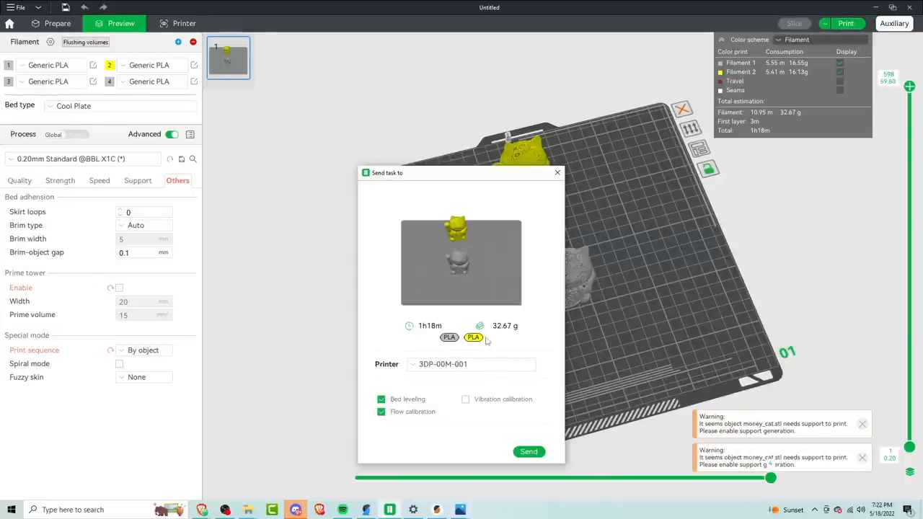
Upload the sliced cat models to the printer and view the Printer status page
{"action": "left_click", "coordinate": [528, 452]}
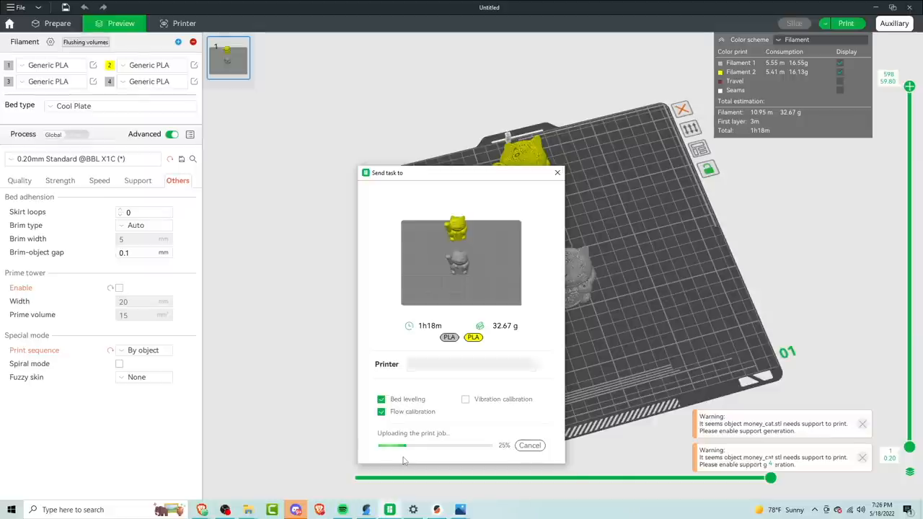
{"action": "left_click", "coordinate": [471, 365]}
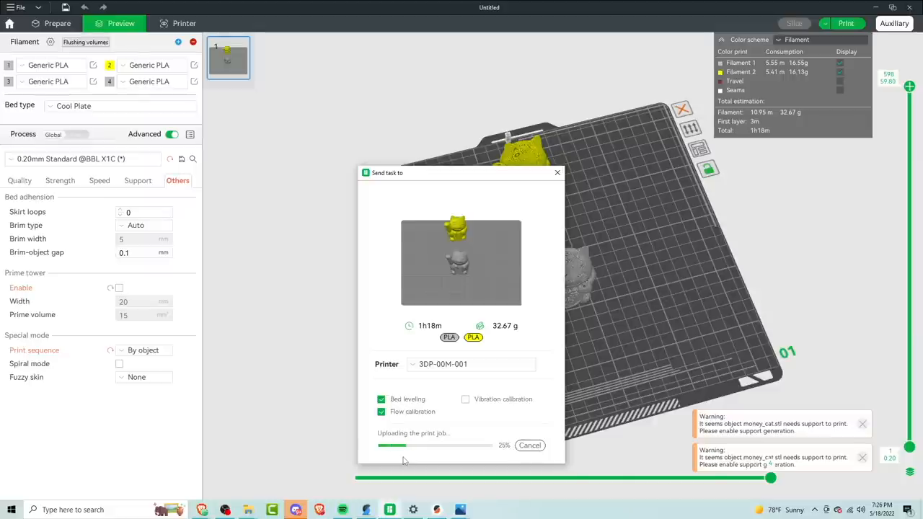
{"action": "left_click", "coordinate": [184, 23]}
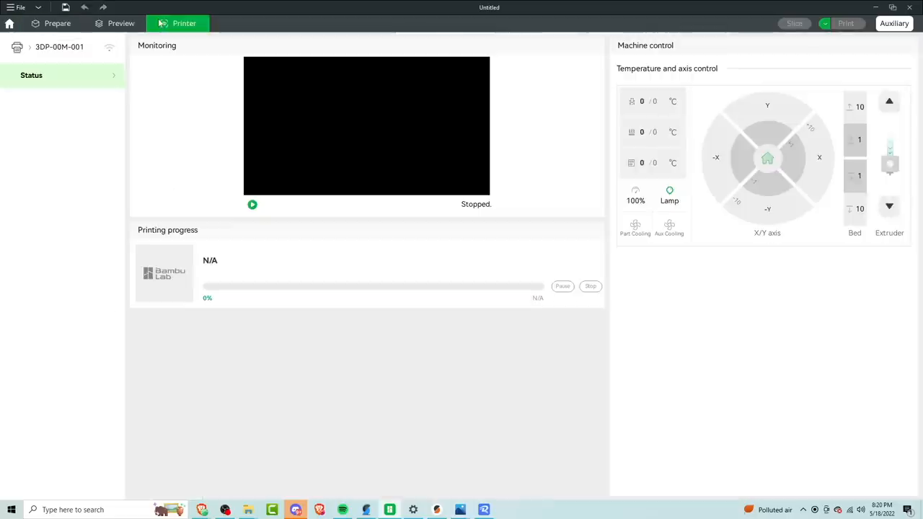
Return to the Prepare view with the yellow and grey cat models
{"action": "left_click", "coordinate": [58, 23]}
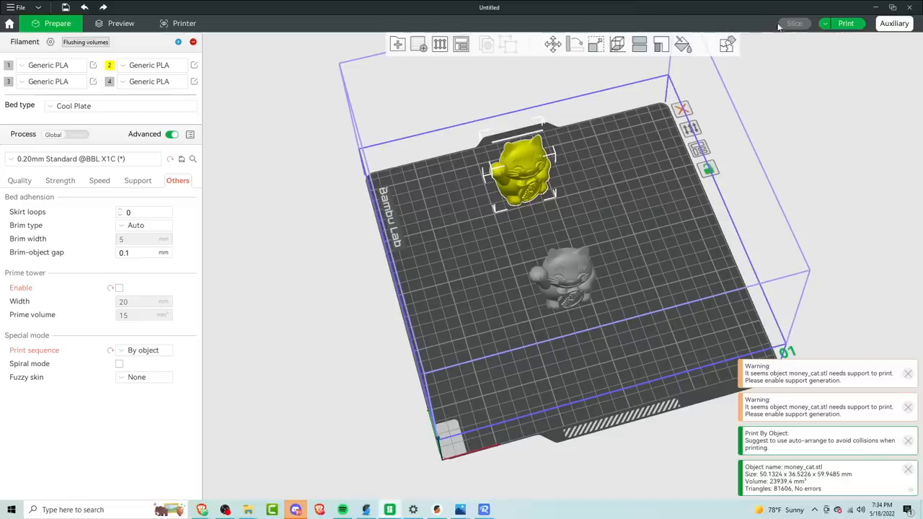
Switch the main action to Export Sliced File and start saving Untitled.gcode.3mf
{"action": "left_click", "coordinate": [825, 23]}
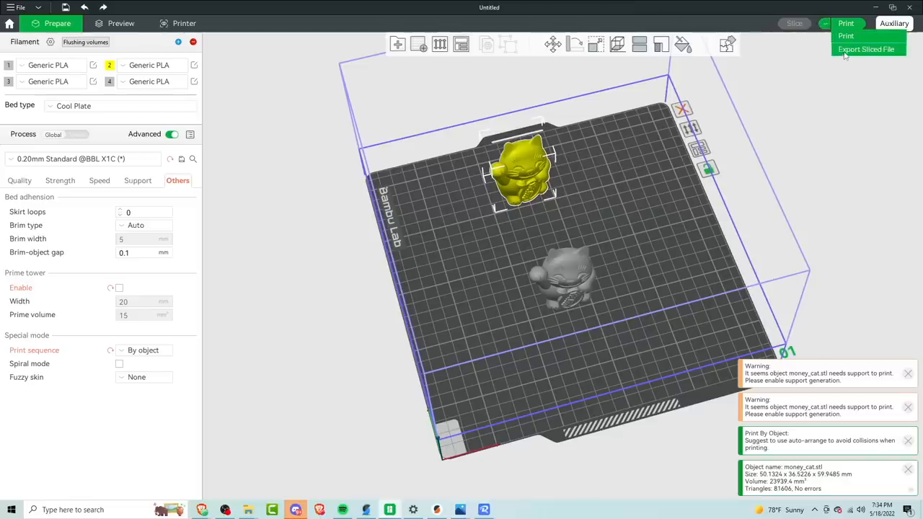
{"action": "left_click", "coordinate": [865, 49]}
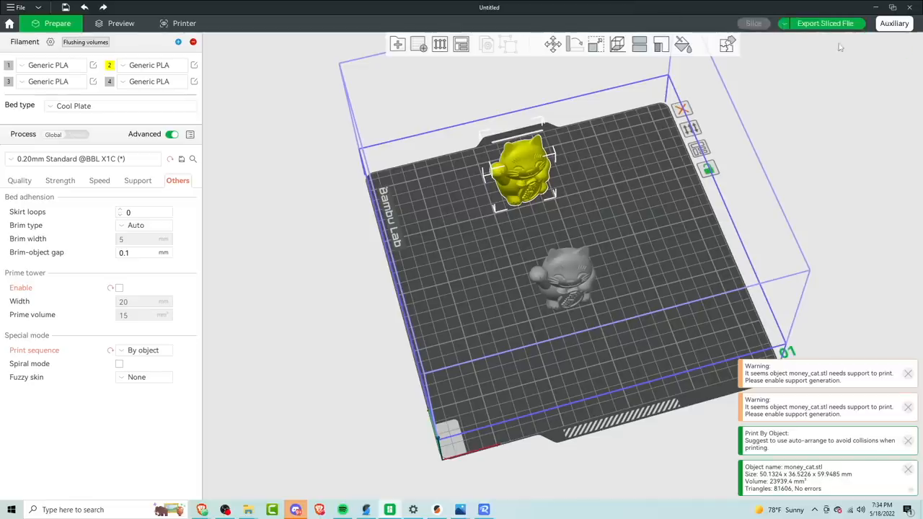
{"action": "left_click", "coordinate": [825, 23]}
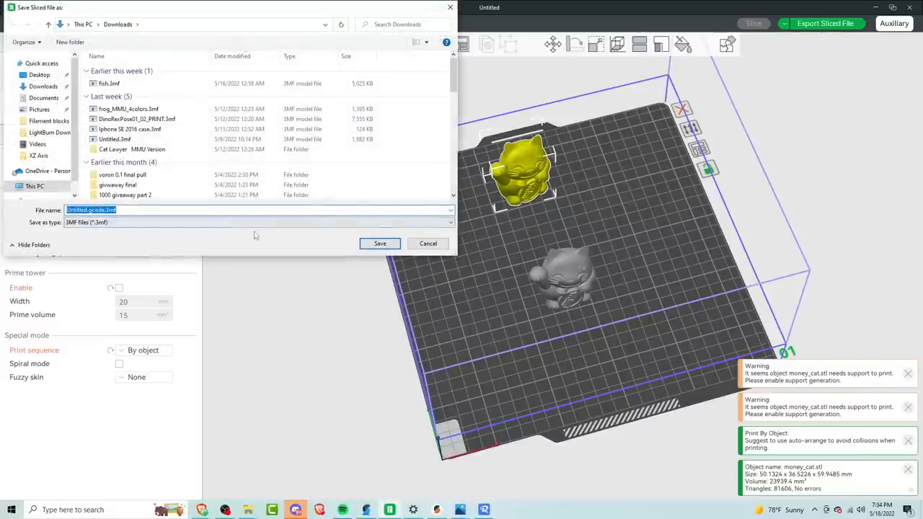